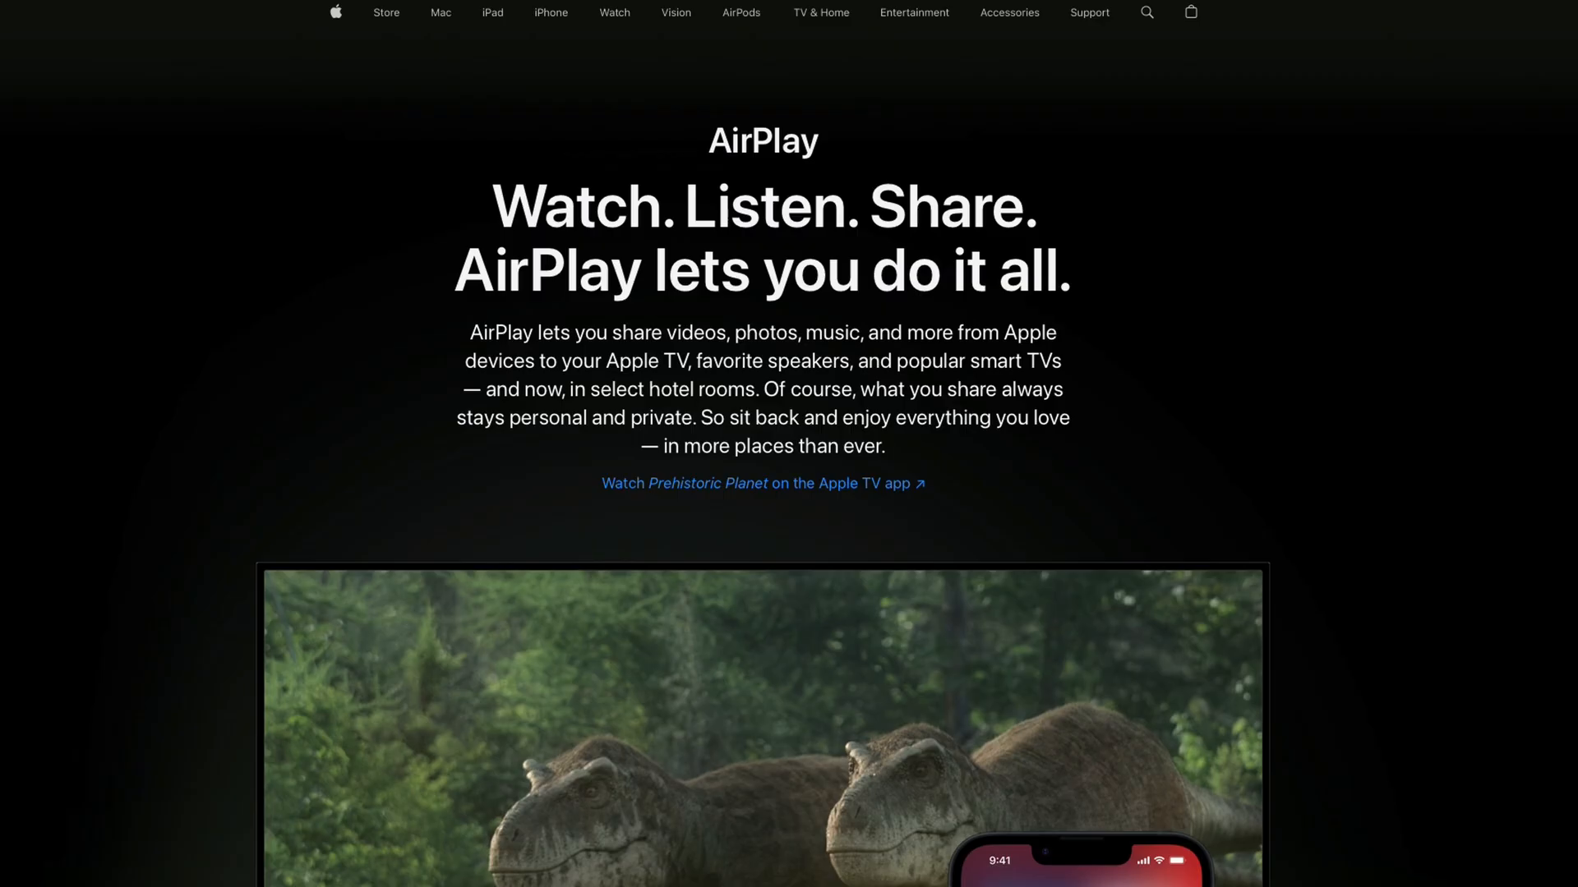
scroll("down", 3)
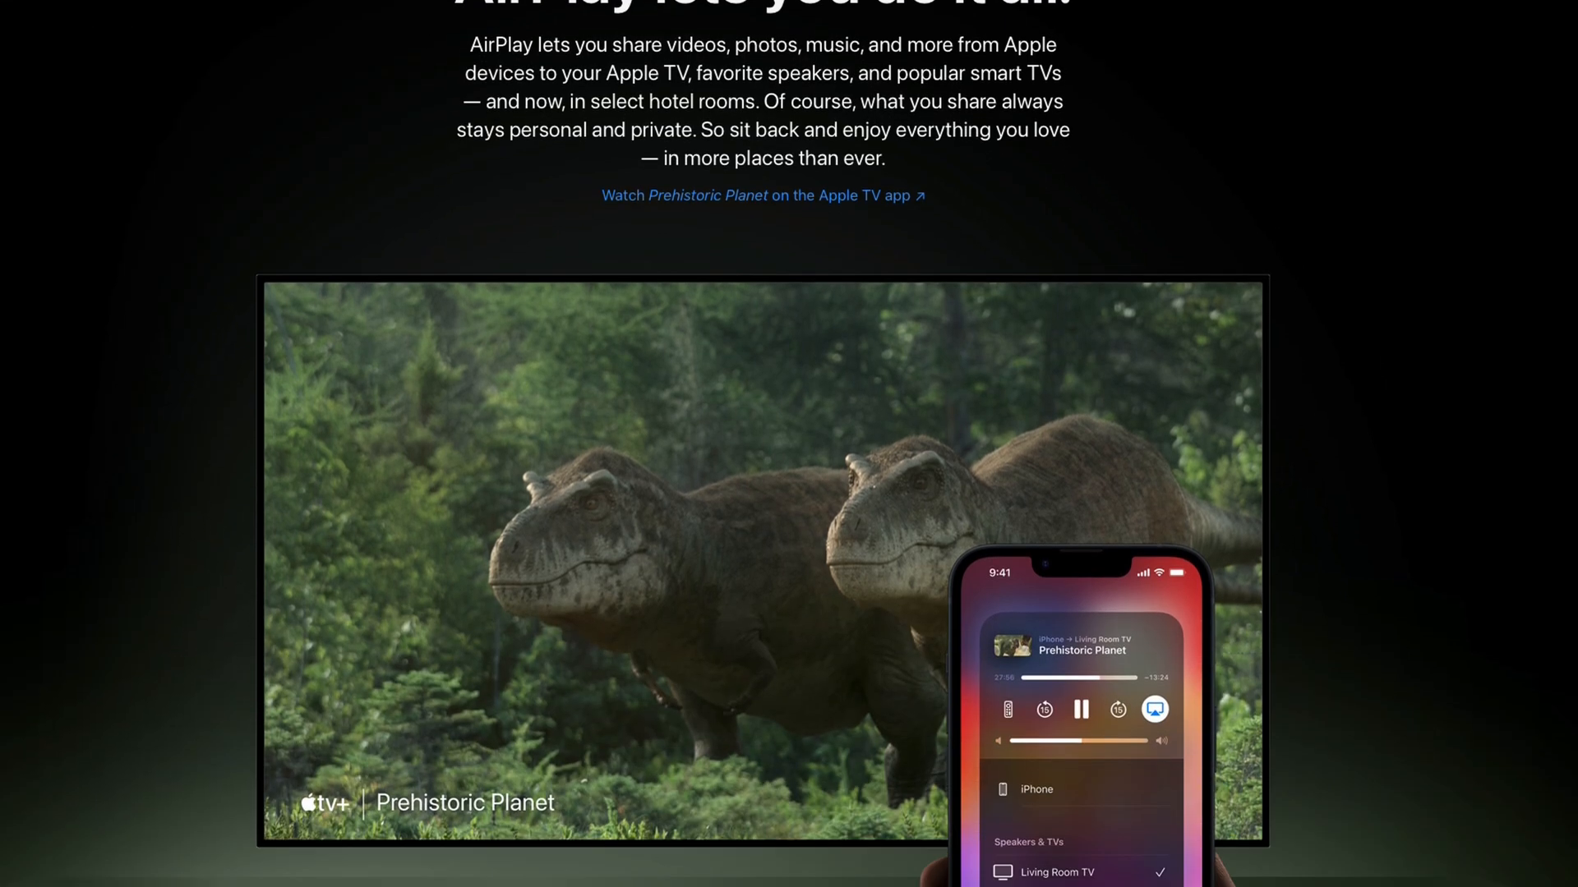
scroll("down", 3)
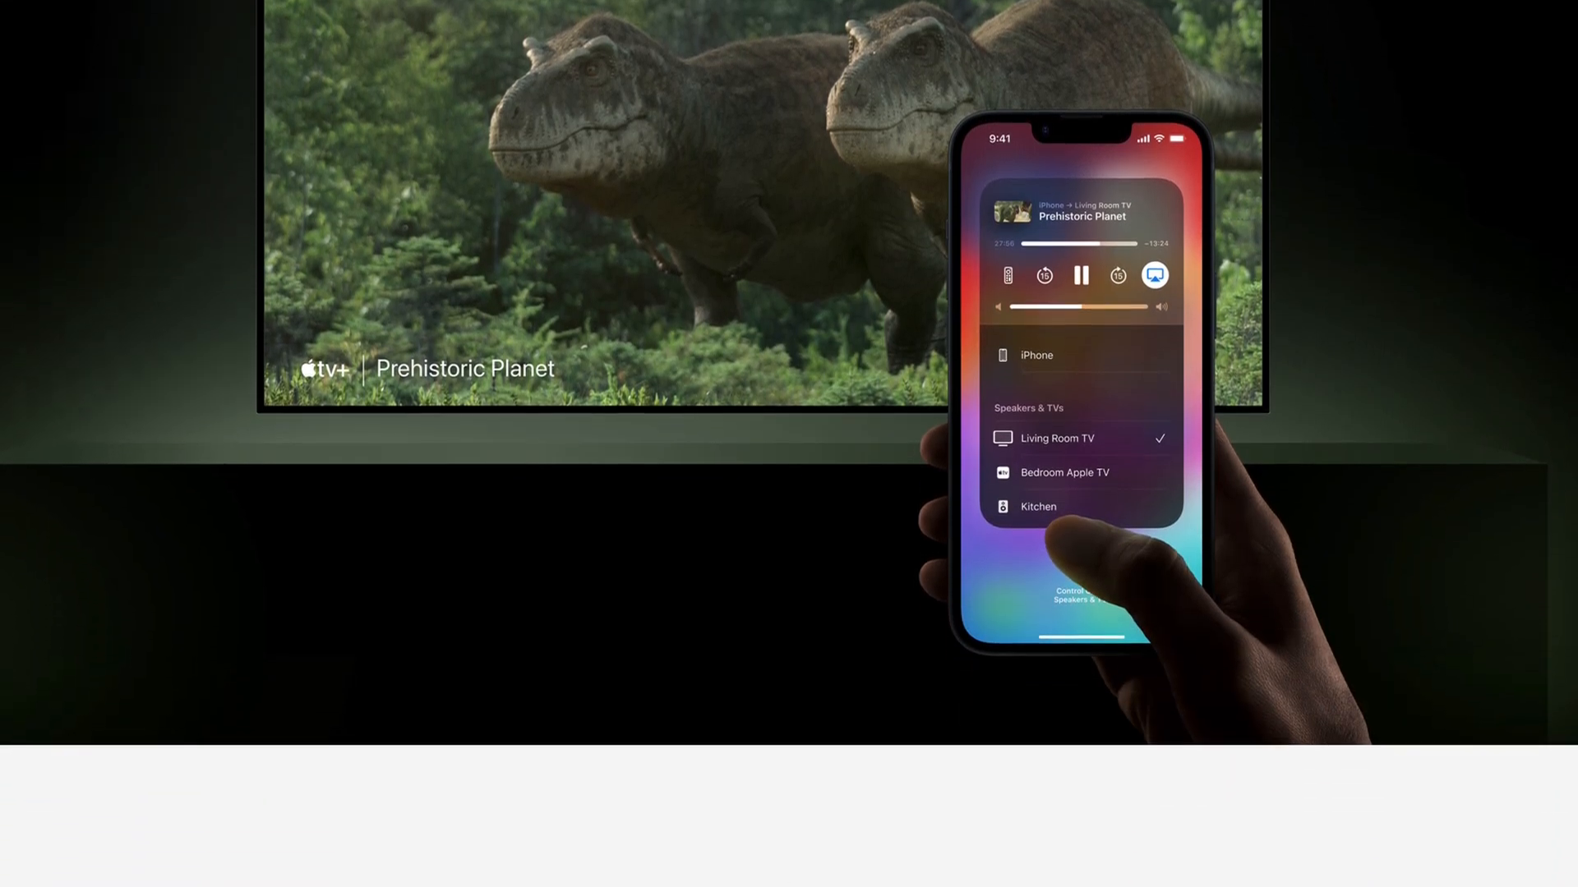